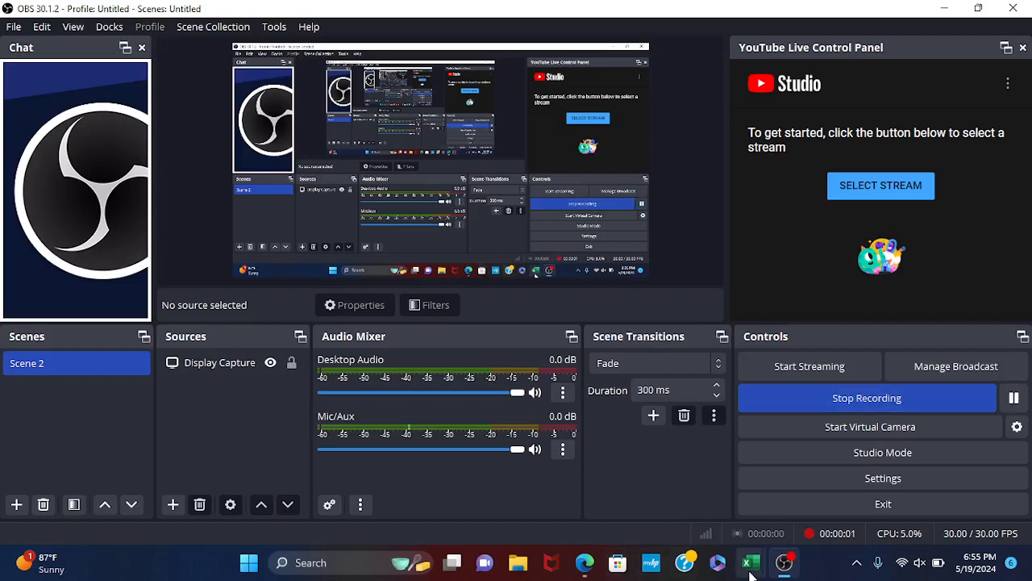
# Step: Copy the 16-team list from column D in the Excel workbook and return to the browser
pyautogui.click(749, 563)
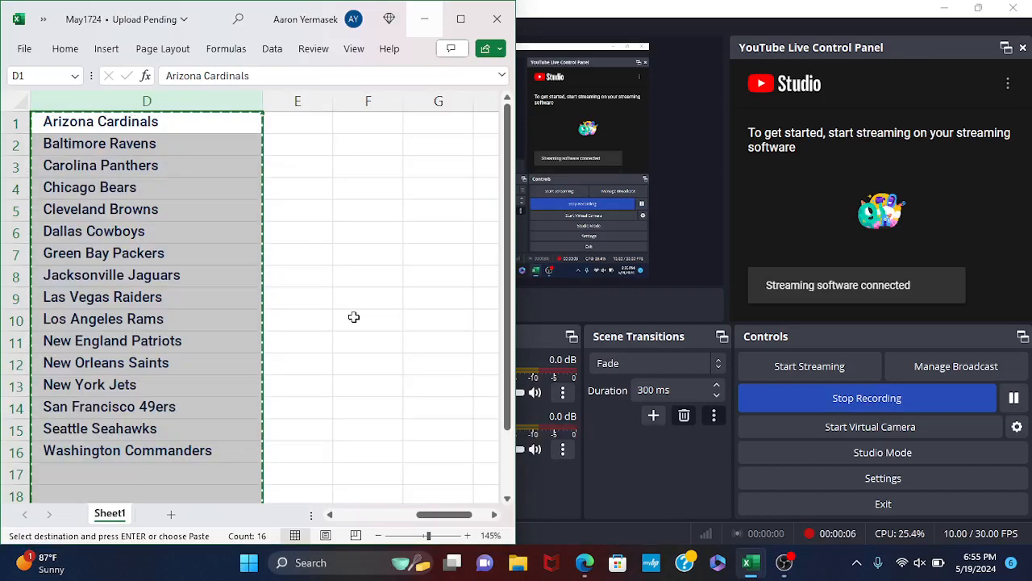
pyautogui.click(297, 299)
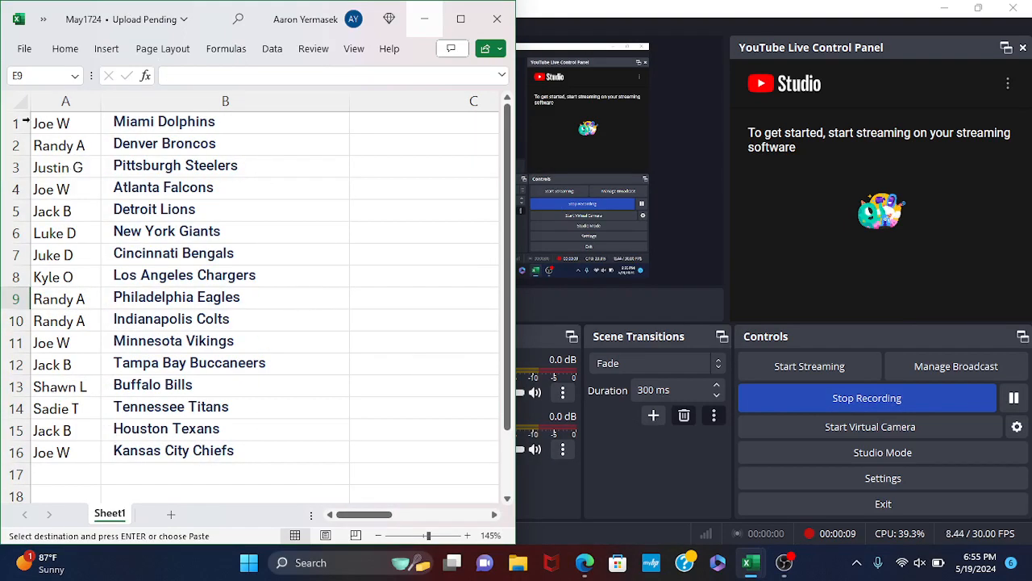
pyautogui.click(226, 100)
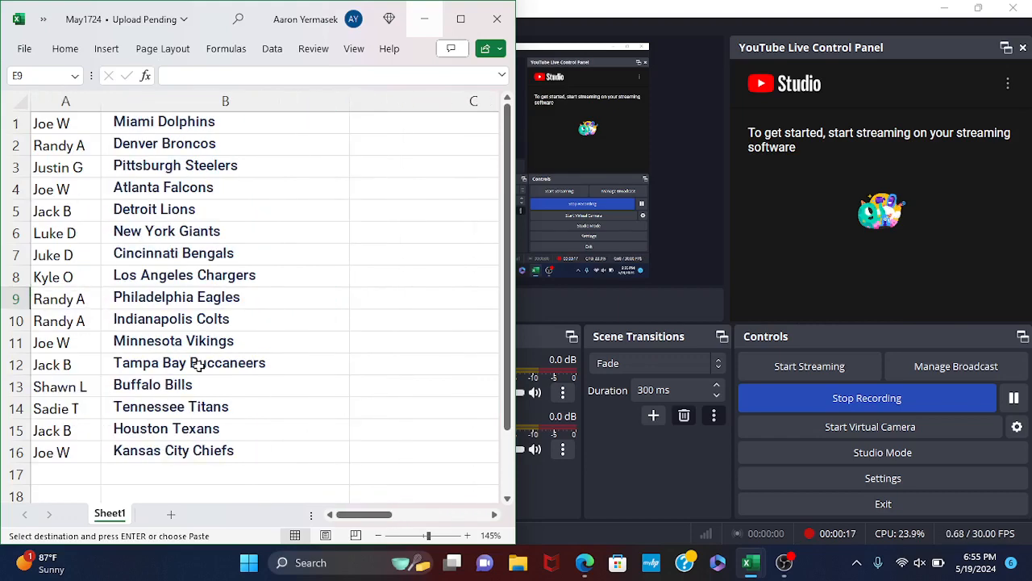
pyautogui.hscroll(3)
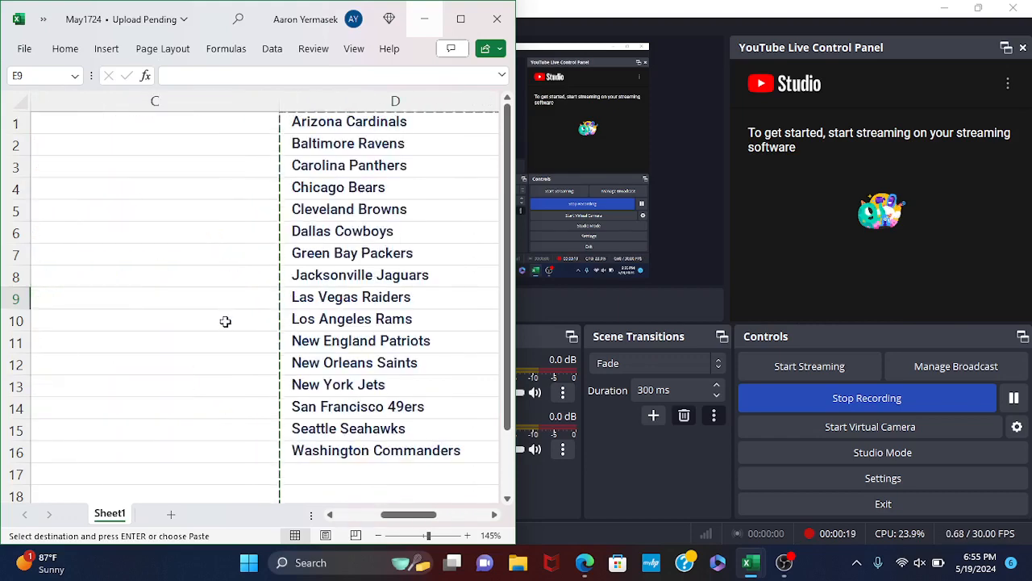
pyautogui.hscroll(-3)
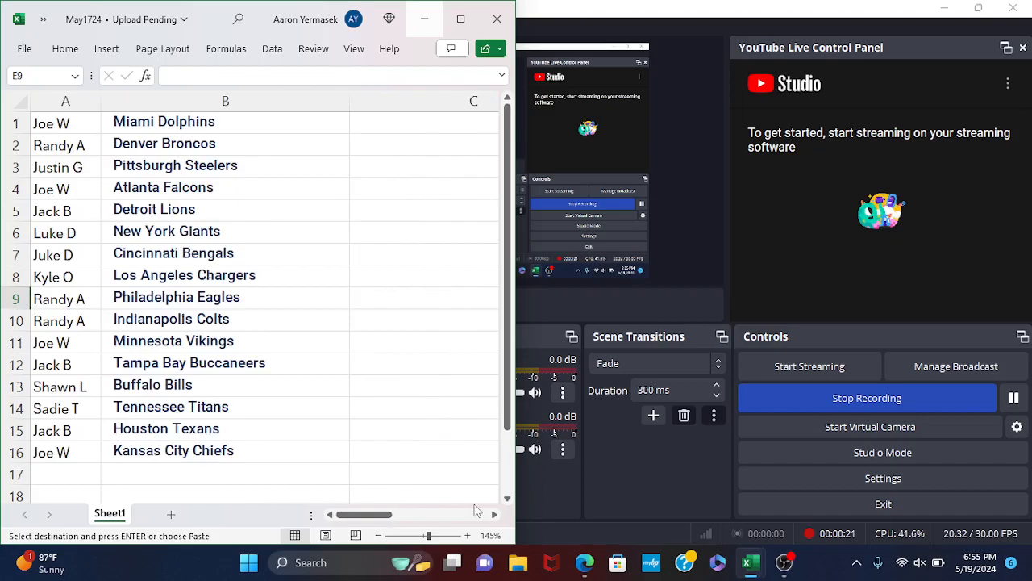
pyautogui.click(584, 563)
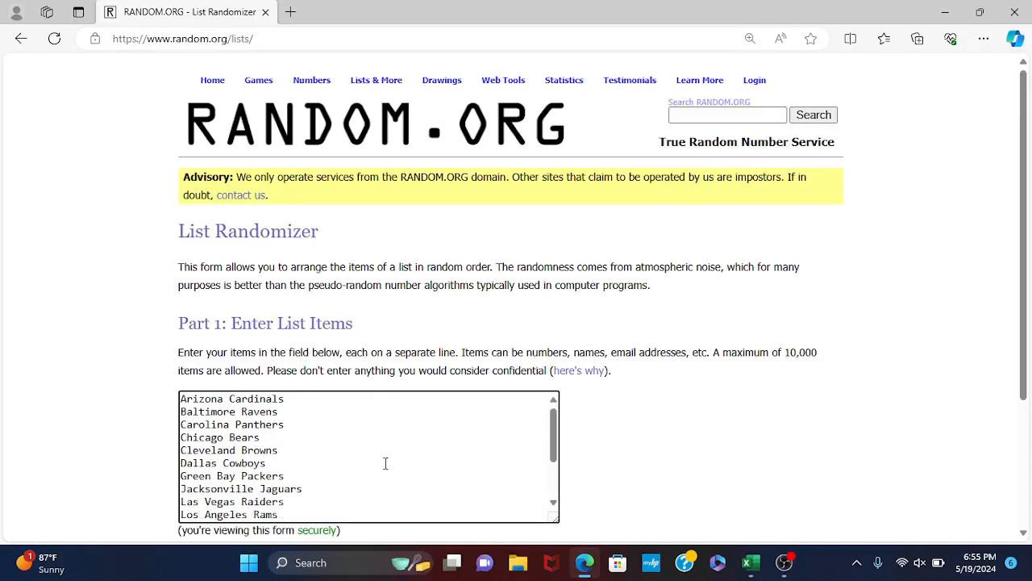
# Step: Shuffle the 16 teams several times in List Randomizer and select the resulting list
pyautogui.scroll(-3)
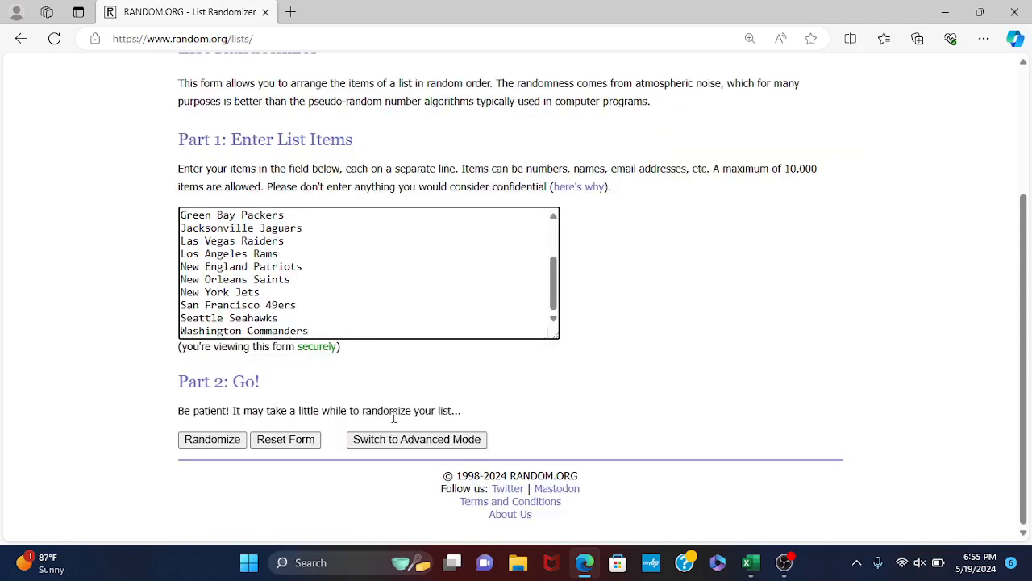
pyautogui.click(213, 439)
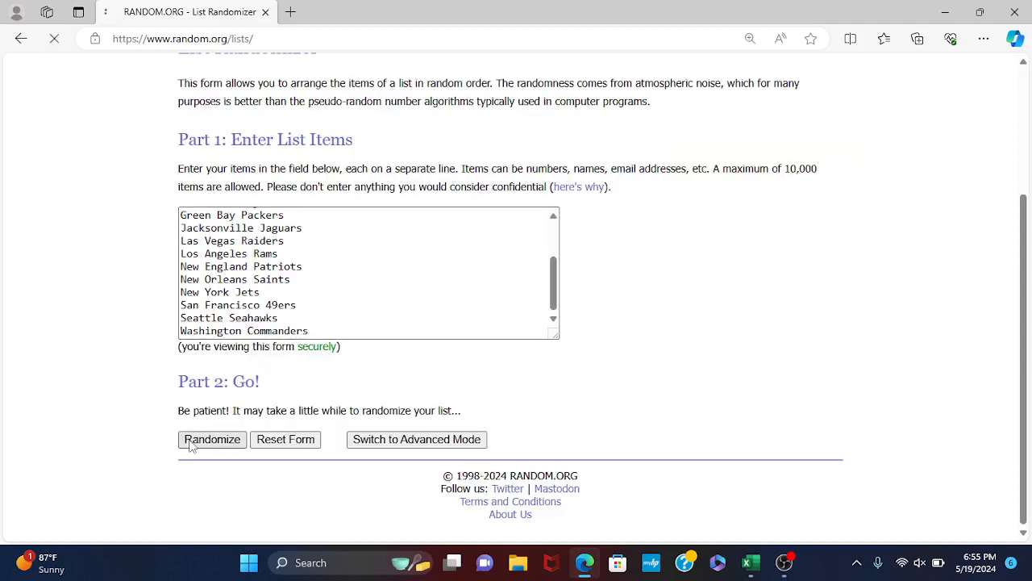
pyautogui.click(213, 439)
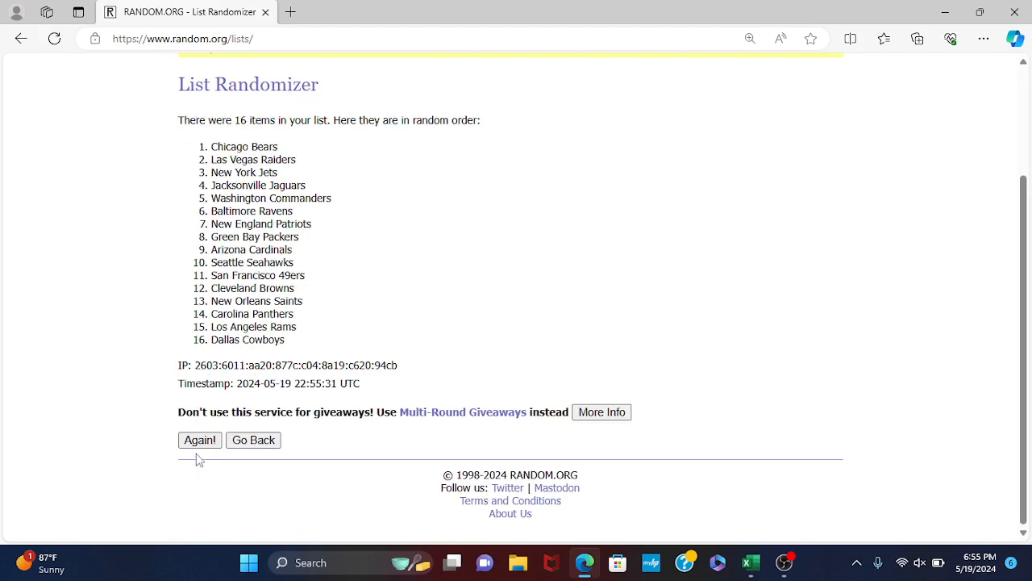
pyautogui.click(200, 439)
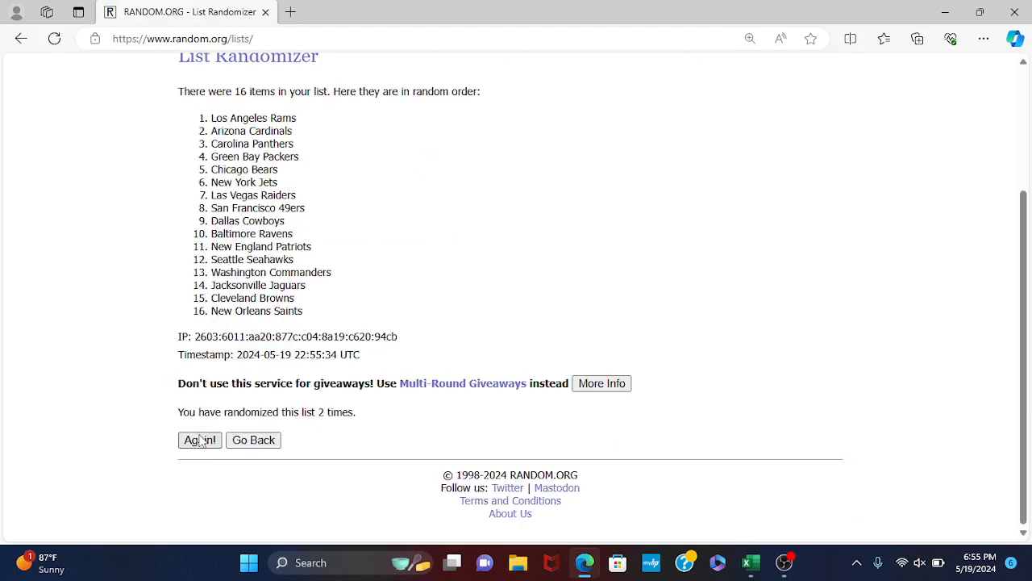
pyautogui.click(200, 438)
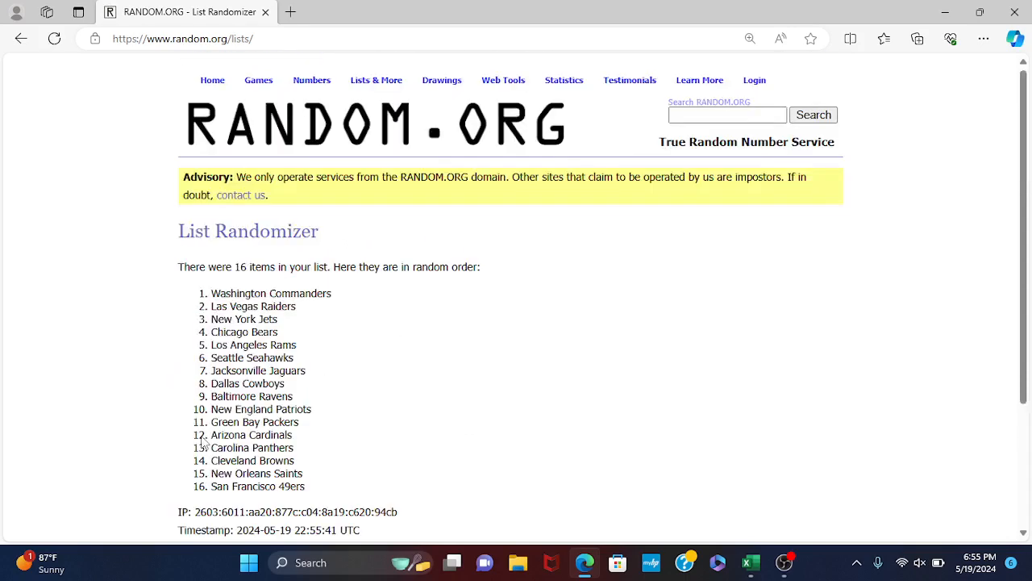
pyautogui.moveTo(211, 293); pyautogui.dragTo(323, 396)
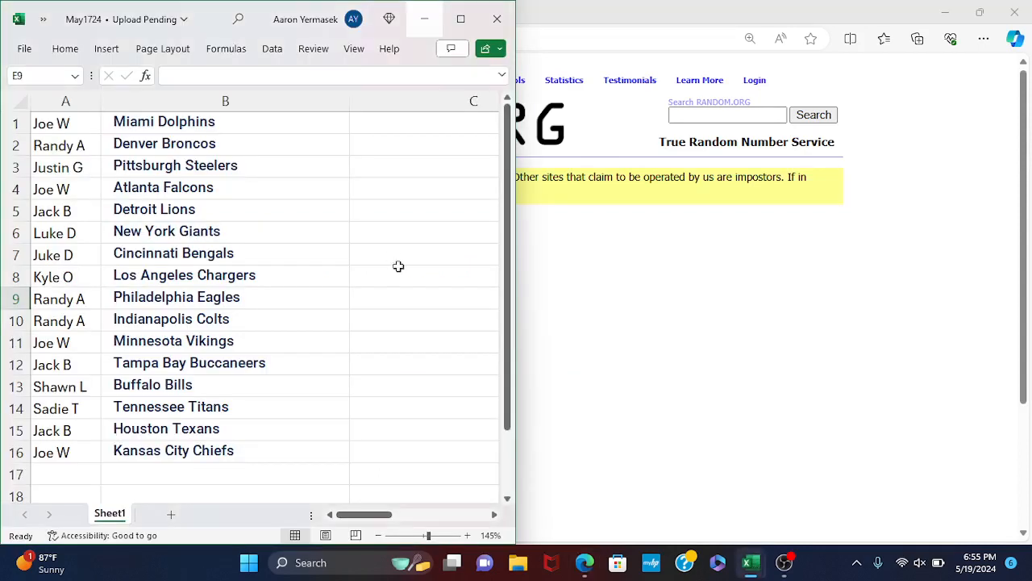
# Step: Paste the numbered randomized team list into column C beside the names and teams
pyautogui.click(421, 122)
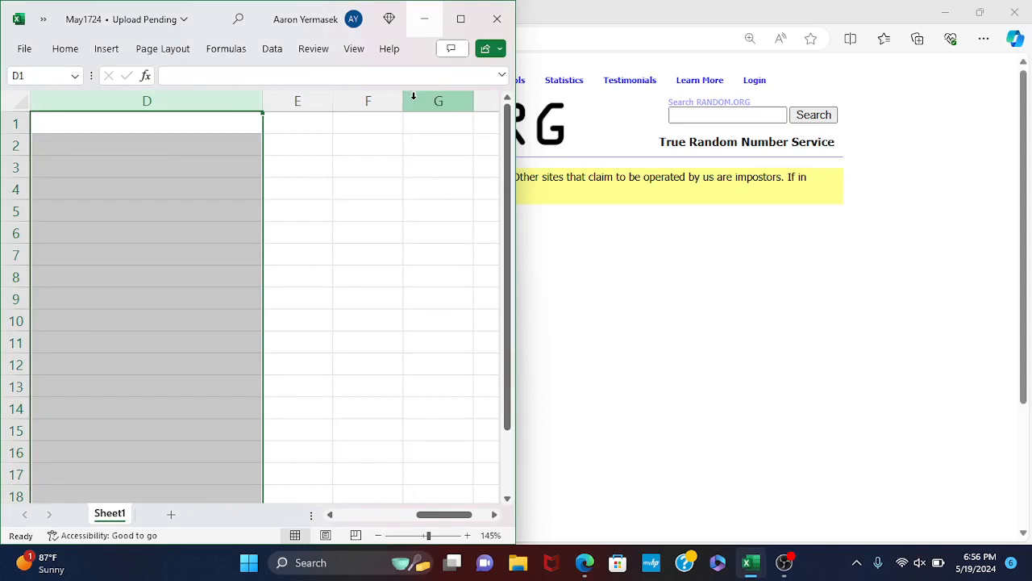
pyautogui.hscroll(-3)
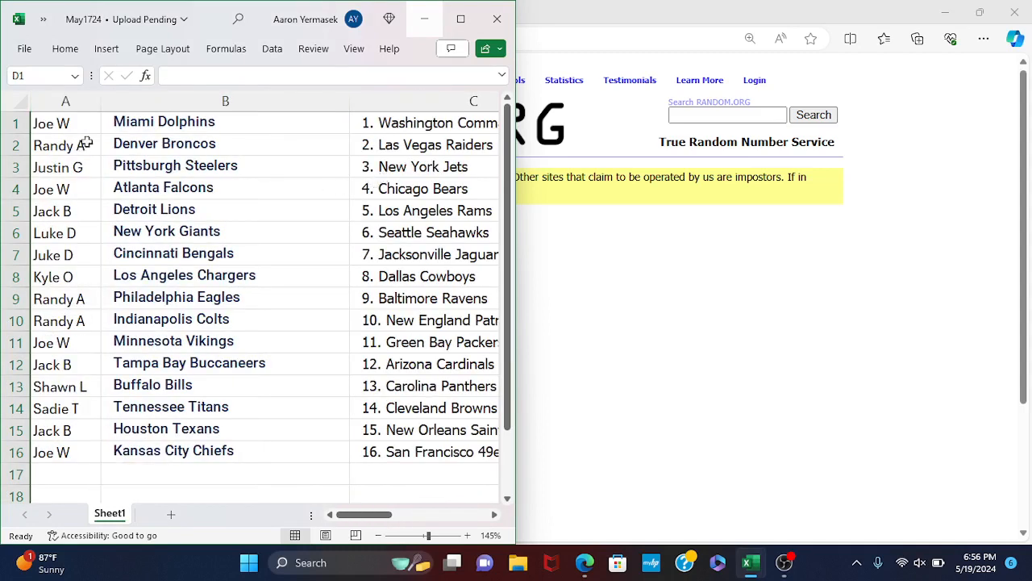
pyautogui.moveTo(58, 154)
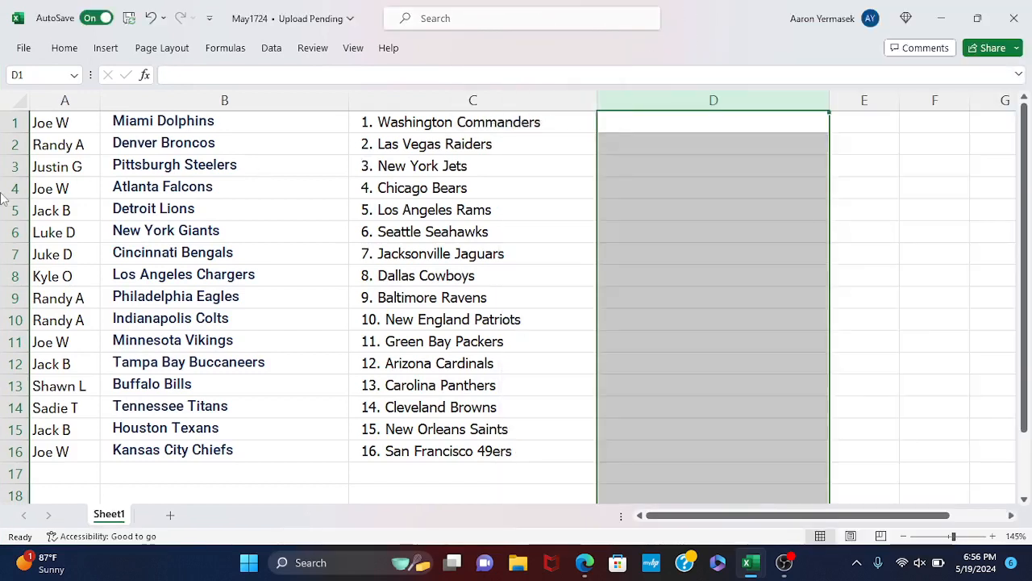
pyautogui.moveTo(239, 427)
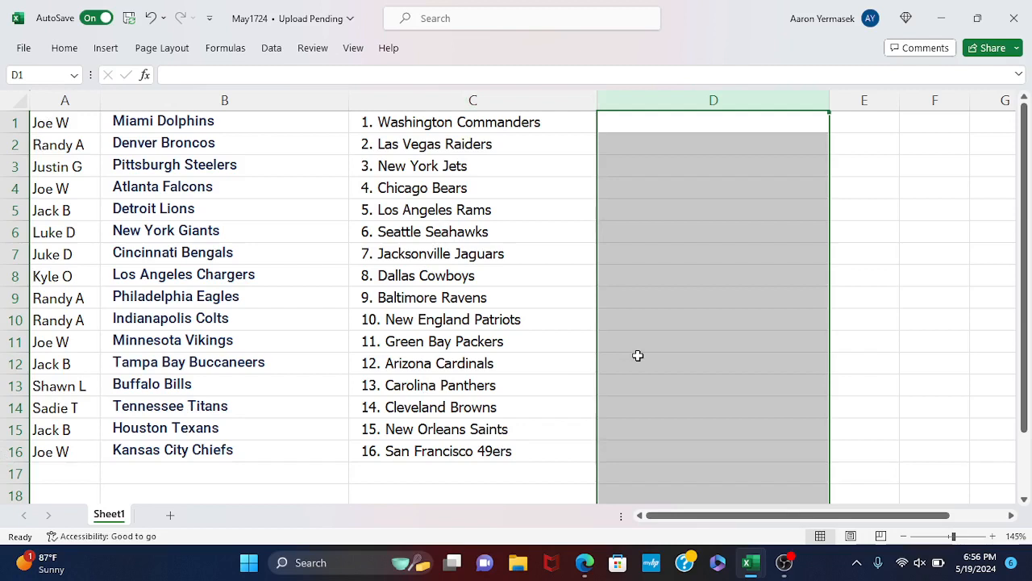
pyautogui.moveTo(619, 345)
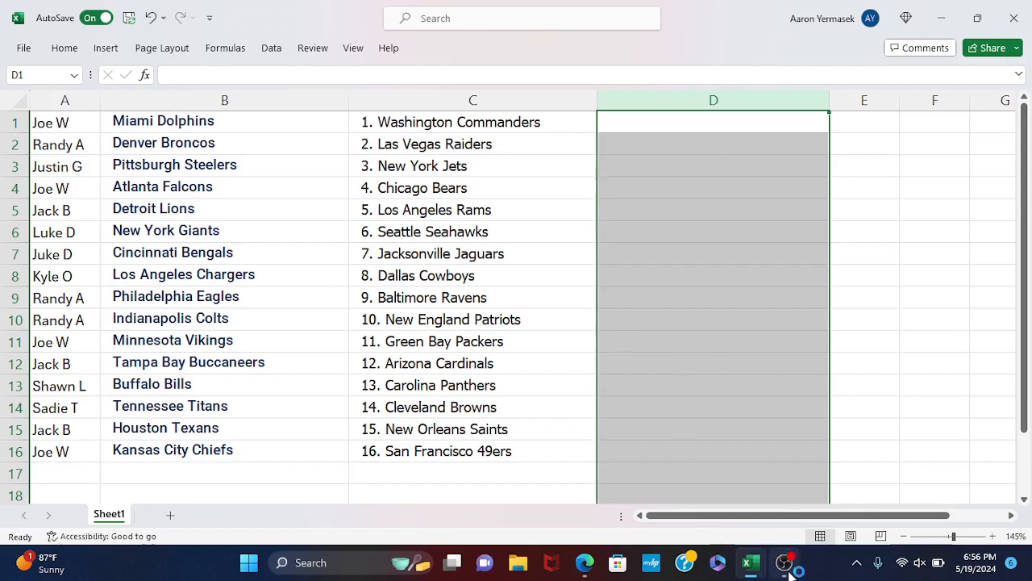
# Step: Bring the OBS recording software to the front after reviewing the finished sheet
pyautogui.click(784, 561)
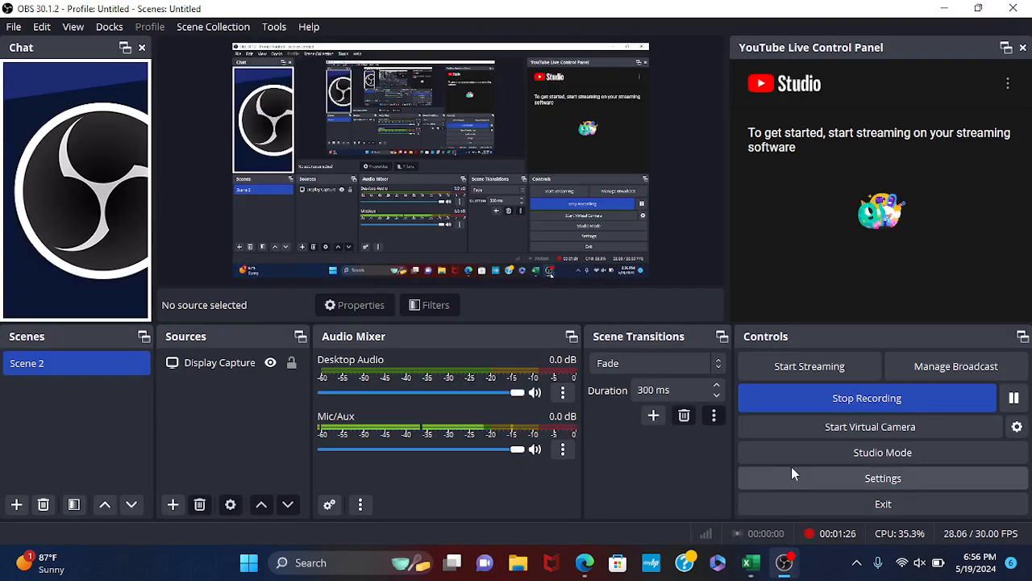